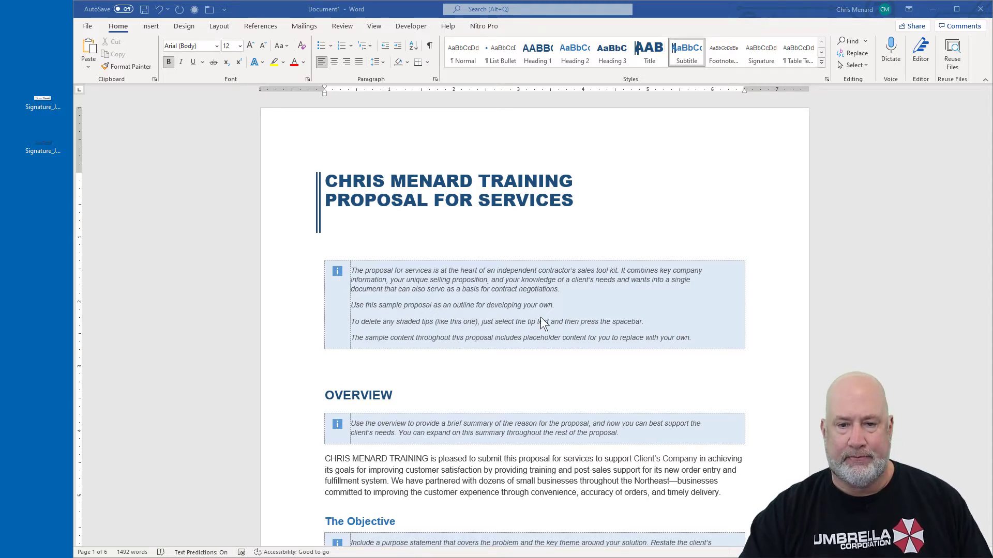
Step: Insert the signature JPG from this device on the blank line above the Signature line
{"action": "scroll", "scroll_direction": "down", "scroll_amount": 3}
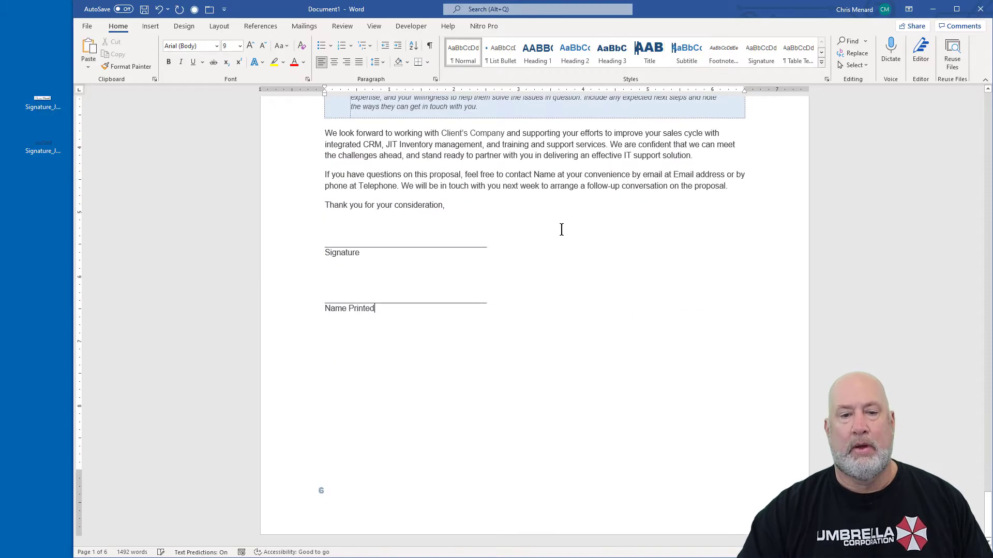
{"action": "left_click", "coordinate": [325, 223]}
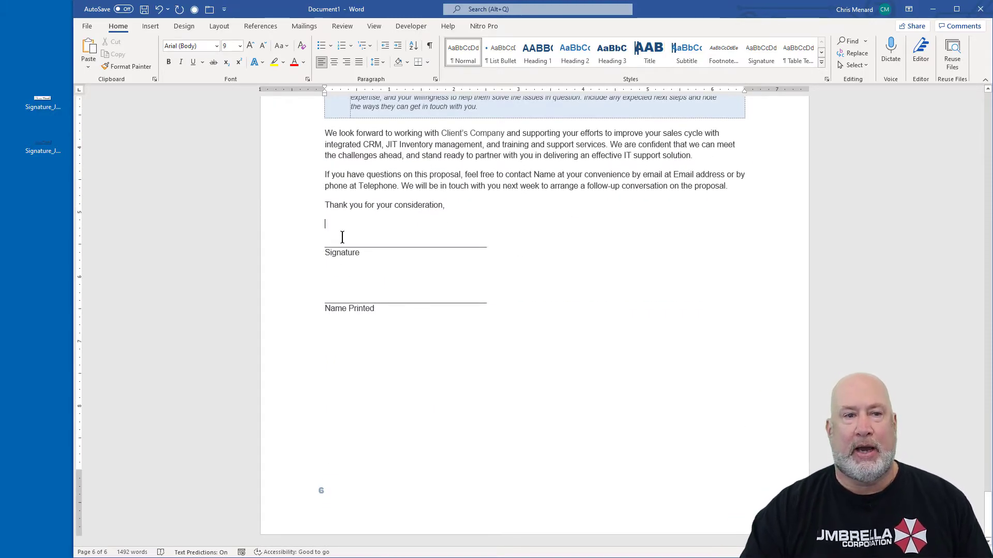
{"action": "left_click", "coordinate": [150, 25]}
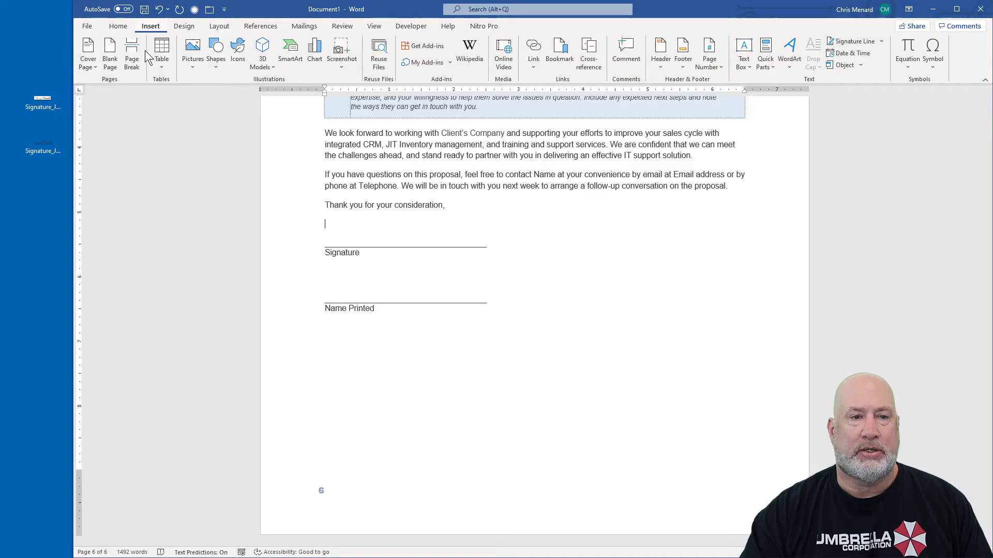
{"action": "left_click", "coordinate": [192, 50]}
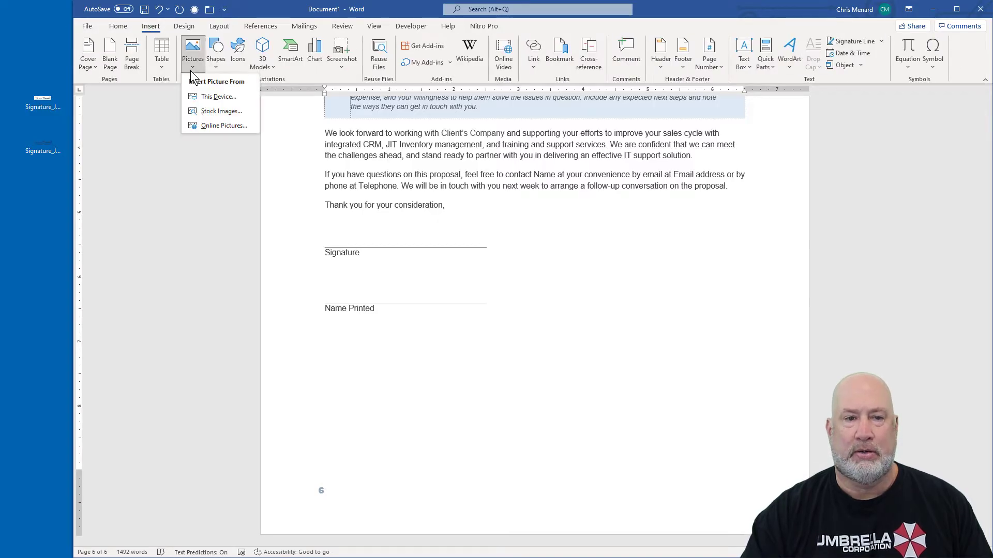
{"action": "left_click", "coordinate": [295, 181]}
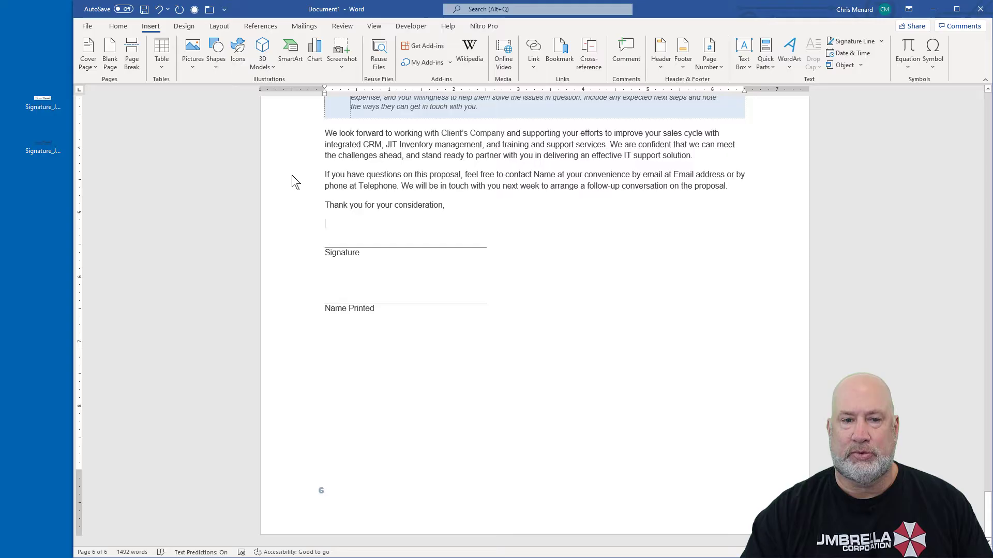
{"action": "left_click", "coordinate": [192, 47]}
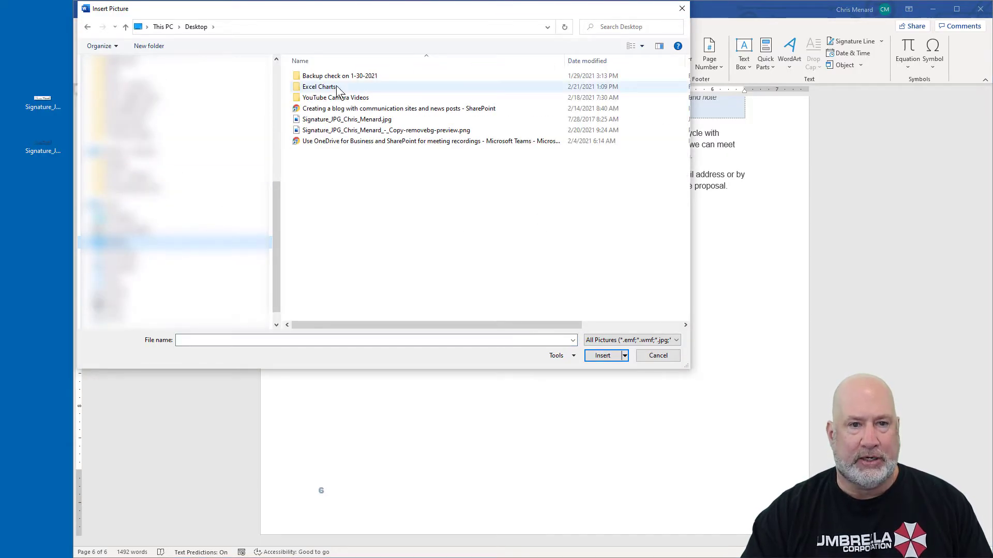
{"action": "left_click", "coordinate": [347, 118]}
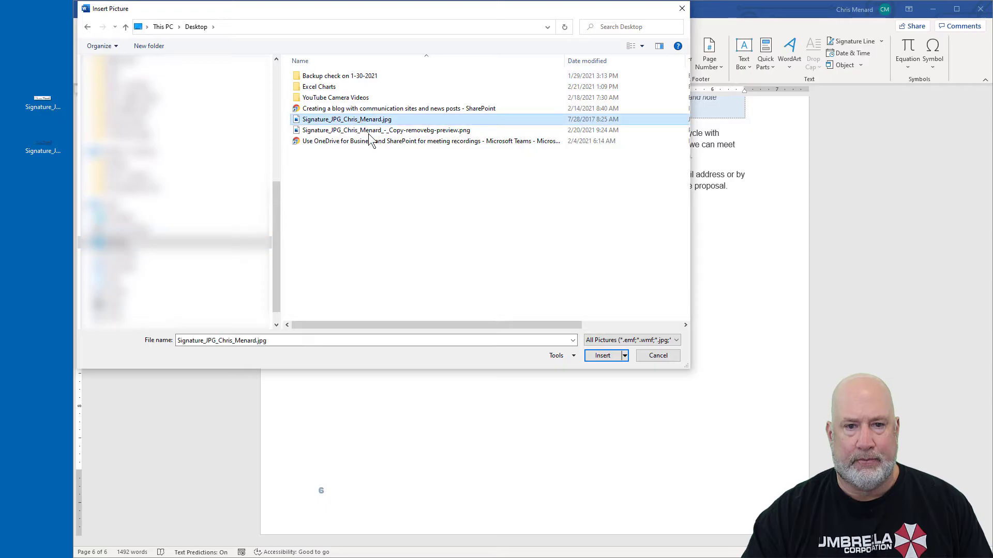
{"action": "left_click", "coordinate": [602, 355]}
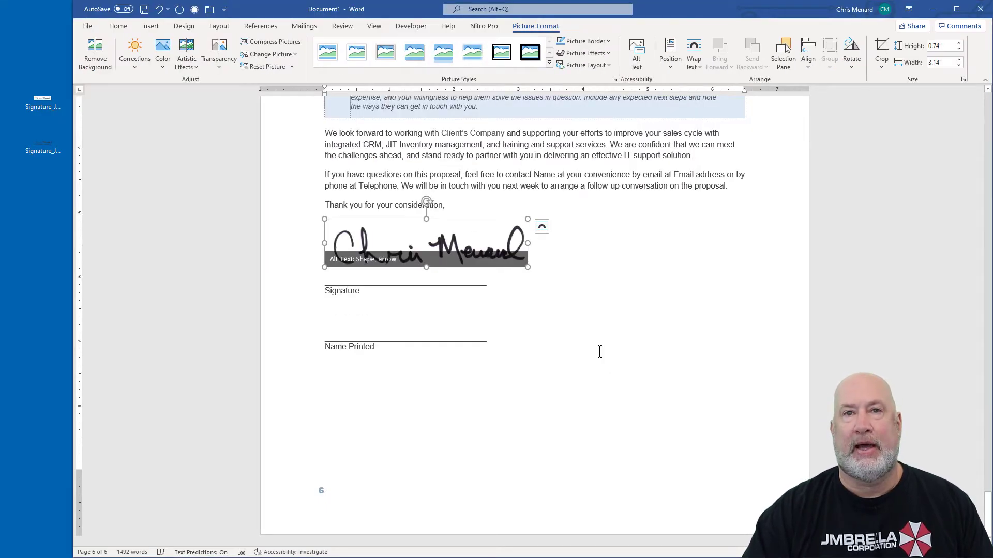
{"action": "key", "text": "Delete"}
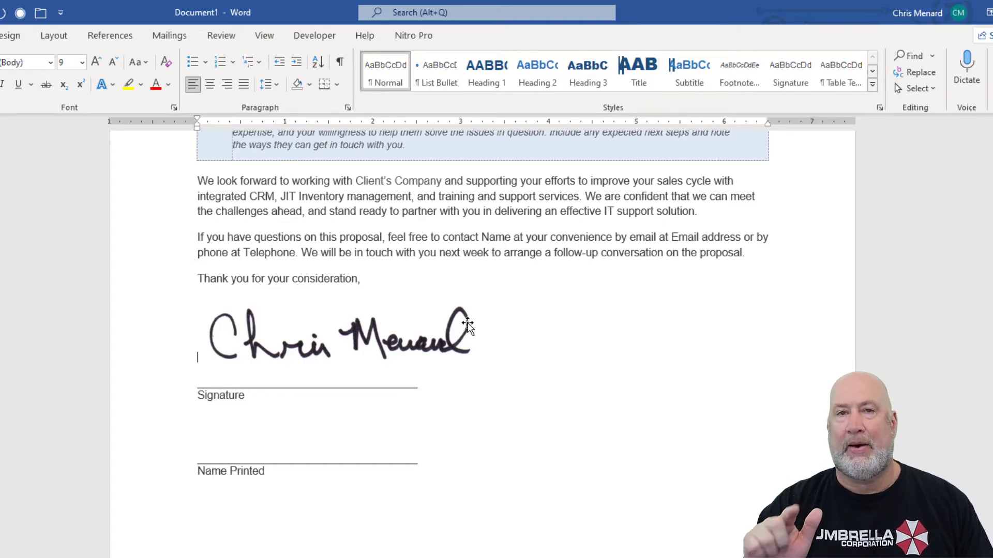
{"action": "mouse_move", "coordinate": [422, 322]}
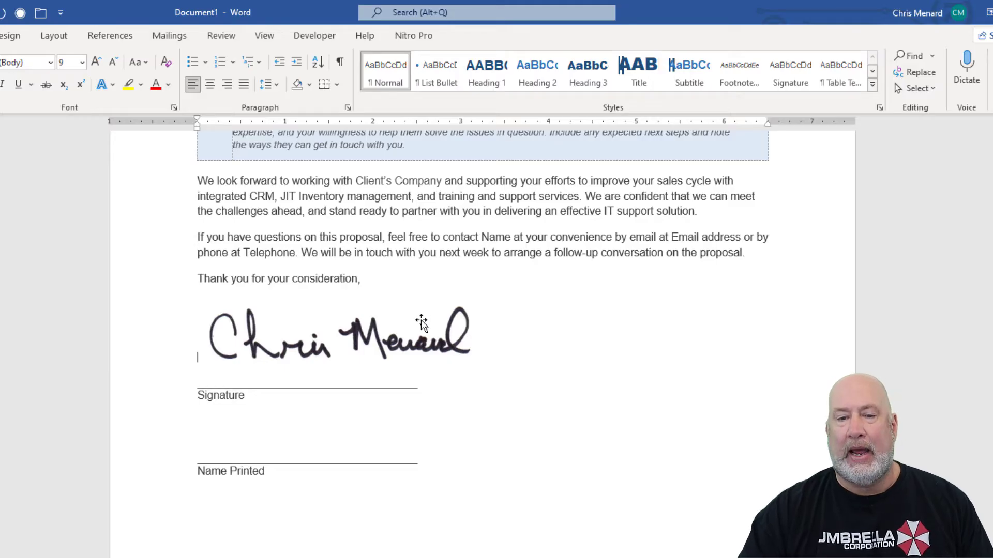
Step: Select the signature image and undo its oversized enlargement
{"action": "left_click", "coordinate": [336, 332]}
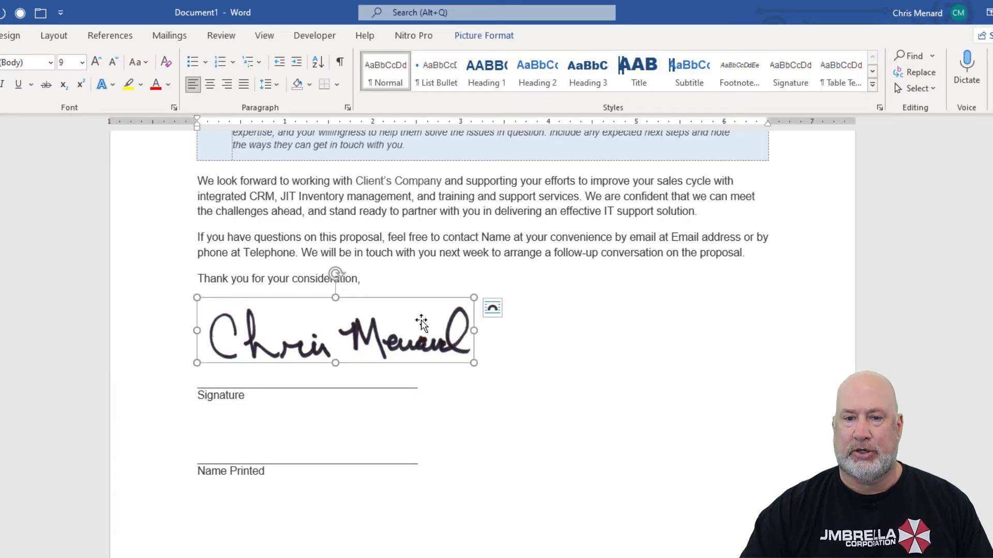
{"action": "mouse_move", "coordinate": [471, 296]}
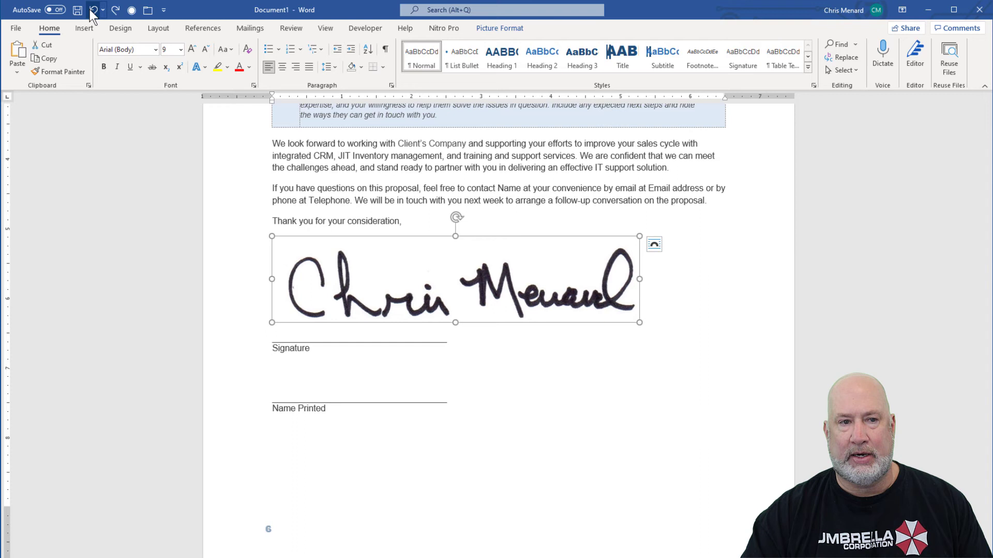
{"action": "left_click", "coordinate": [93, 10]}
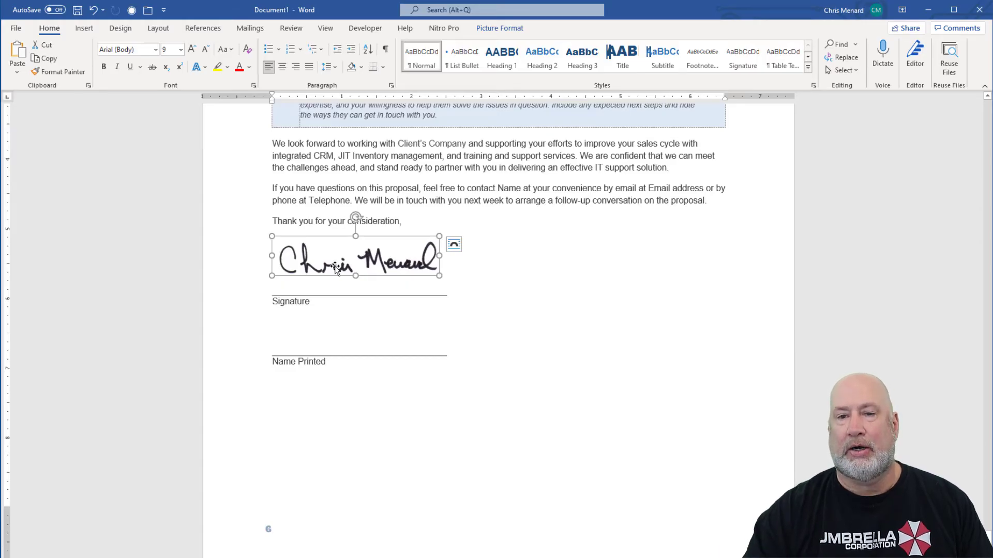
{"action": "mouse_move", "coordinate": [364, 251]}
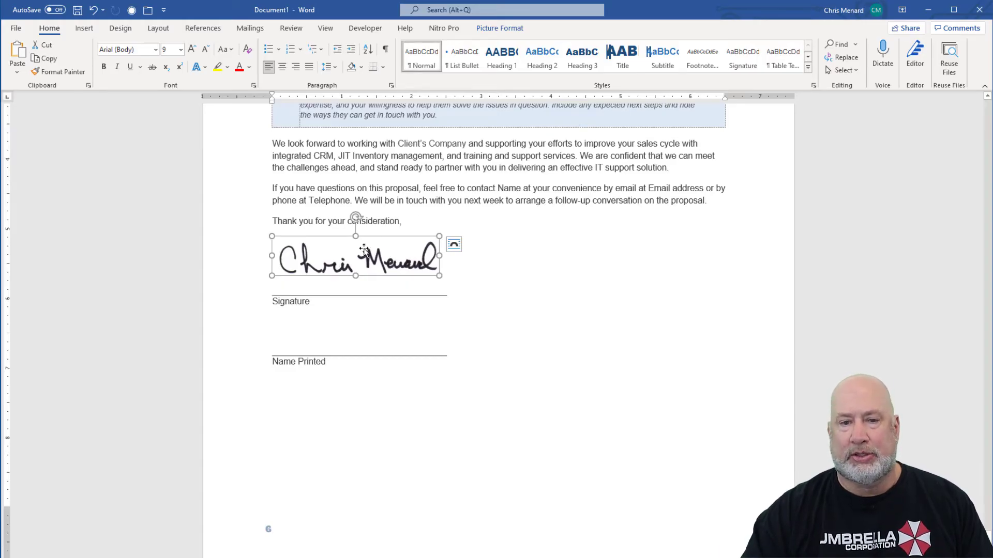
Step: Set the signature image's text wrapping to Behind Text
{"action": "left_click", "coordinate": [499, 28]}
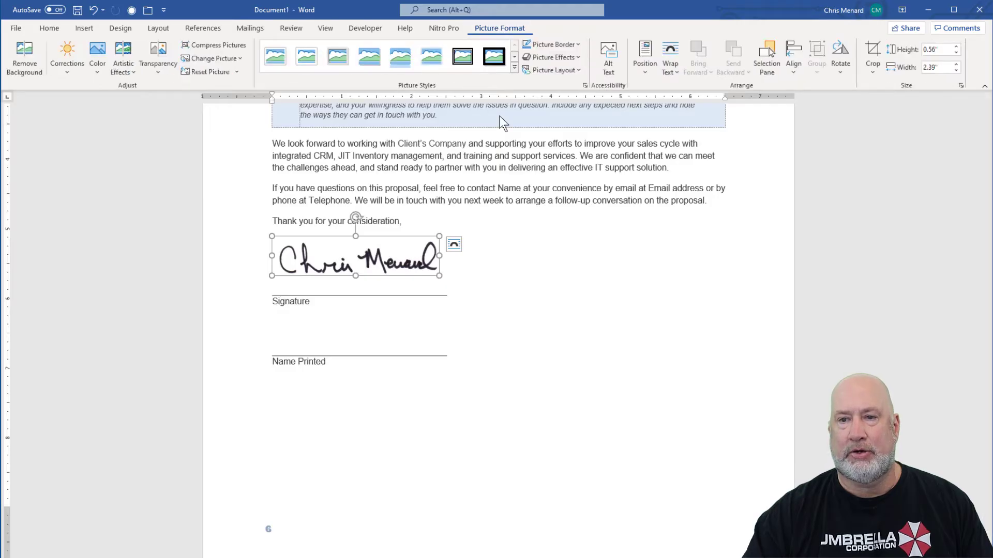
{"action": "mouse_move", "coordinate": [669, 57]}
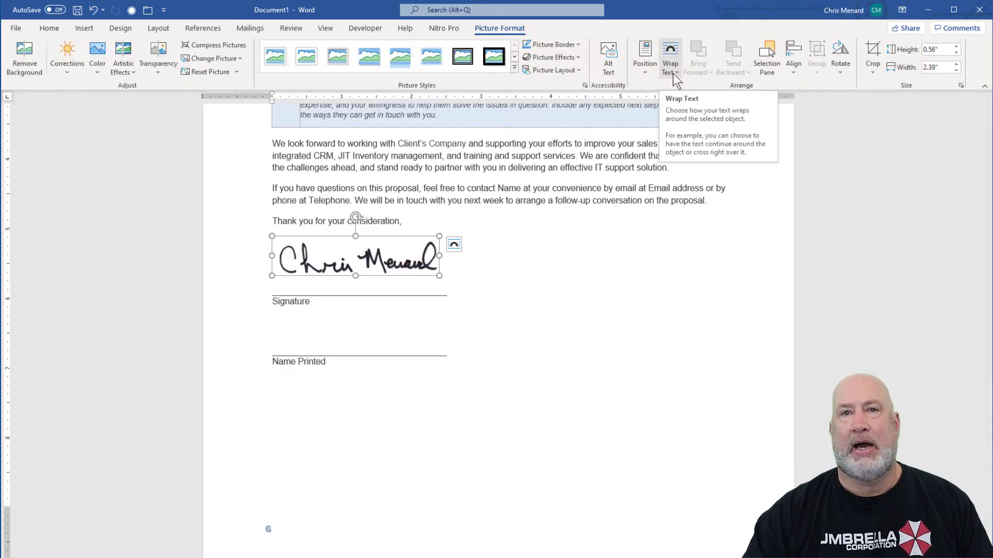
{"action": "left_click", "coordinate": [669, 57]}
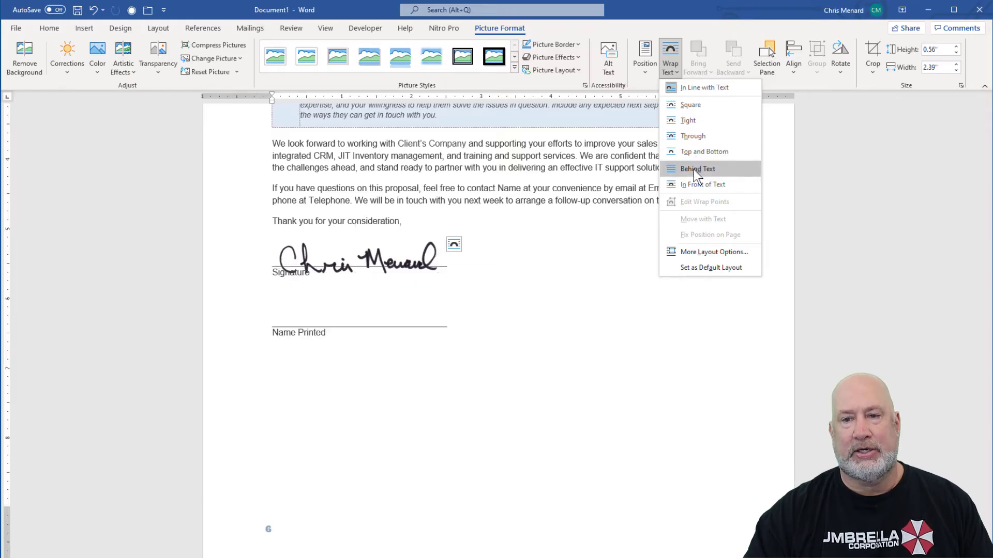
{"action": "left_click", "coordinate": [697, 169]}
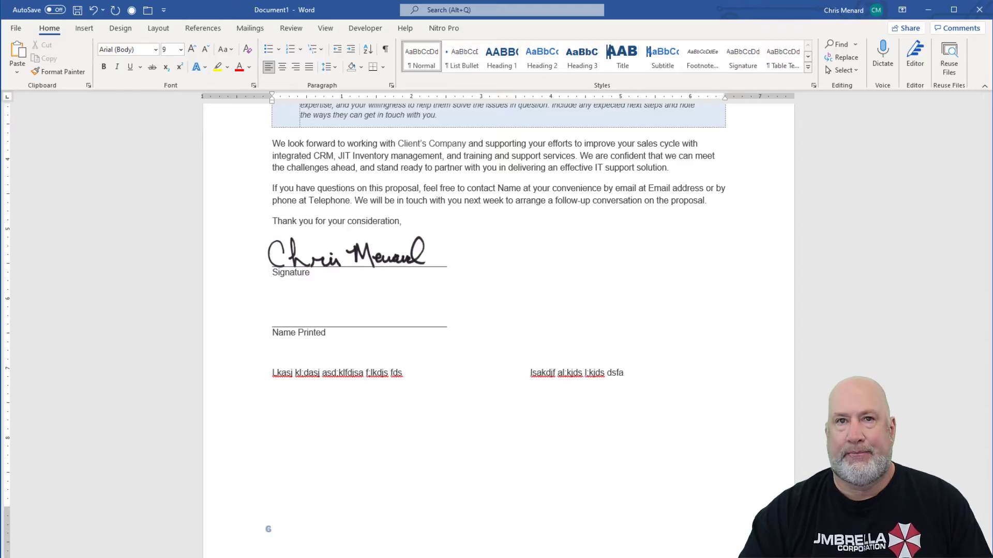
{"action": "mouse_move", "coordinate": [414, 373]}
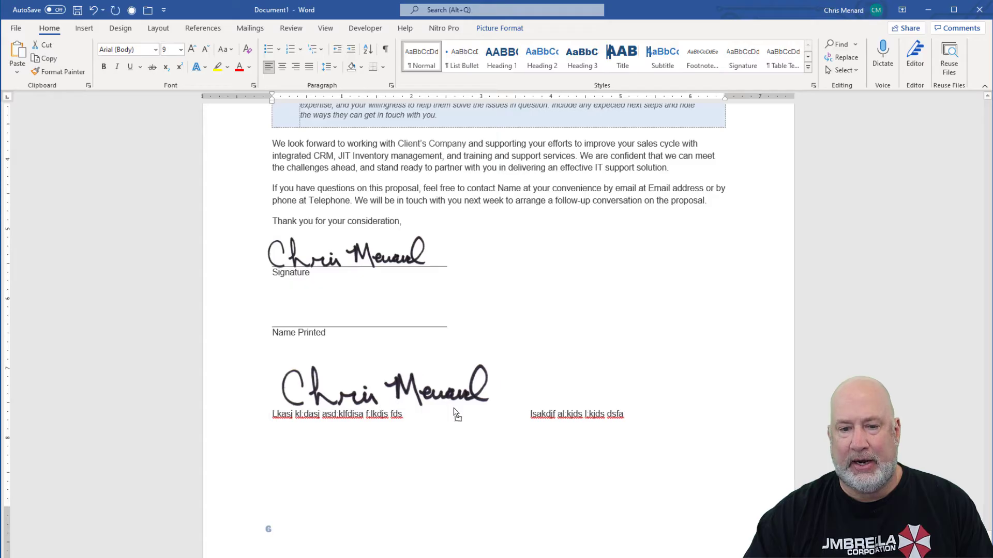
Step: Set the test signature copy to Behind Text, then delete it along with the filler text
{"action": "left_click", "coordinate": [381, 387]}
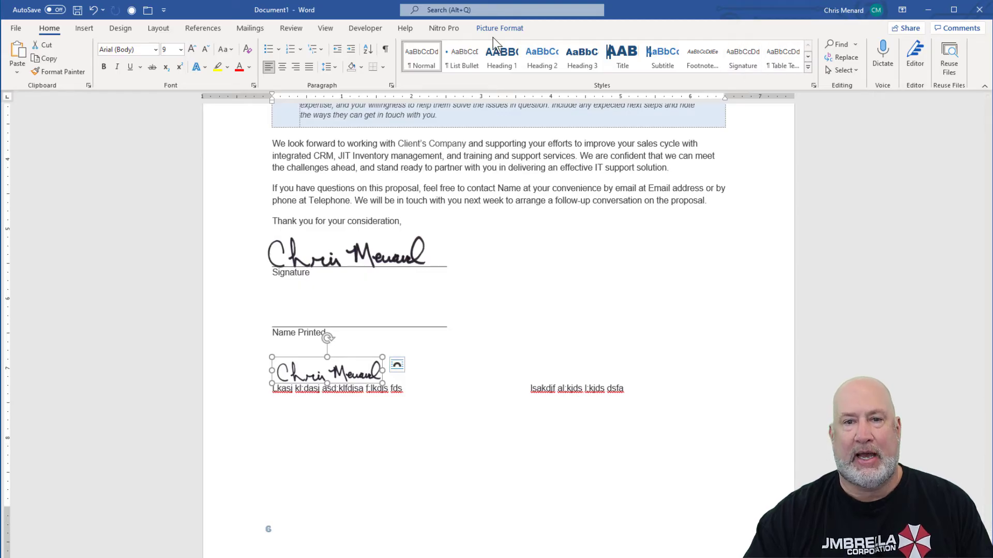
{"action": "left_click", "coordinate": [499, 28]}
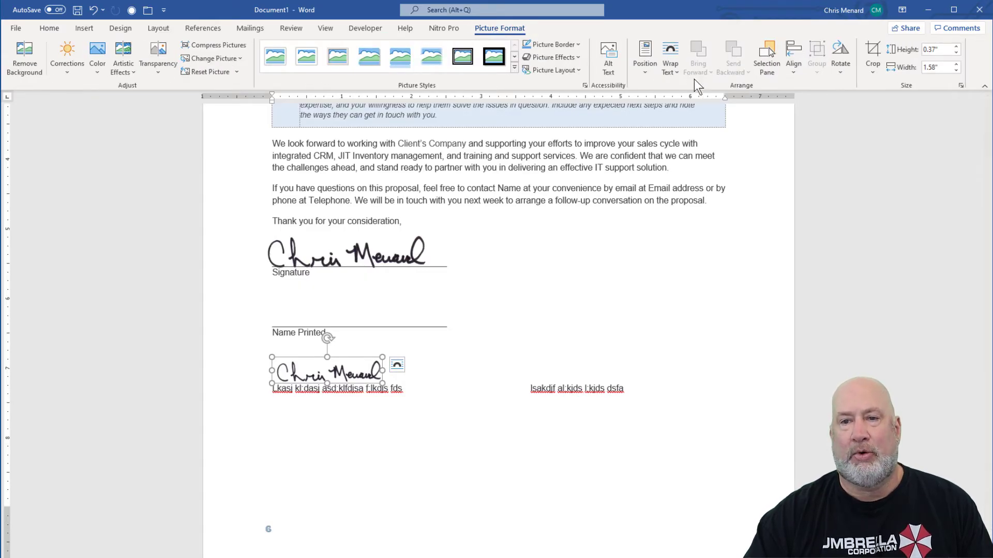
{"action": "left_click", "coordinate": [669, 57]}
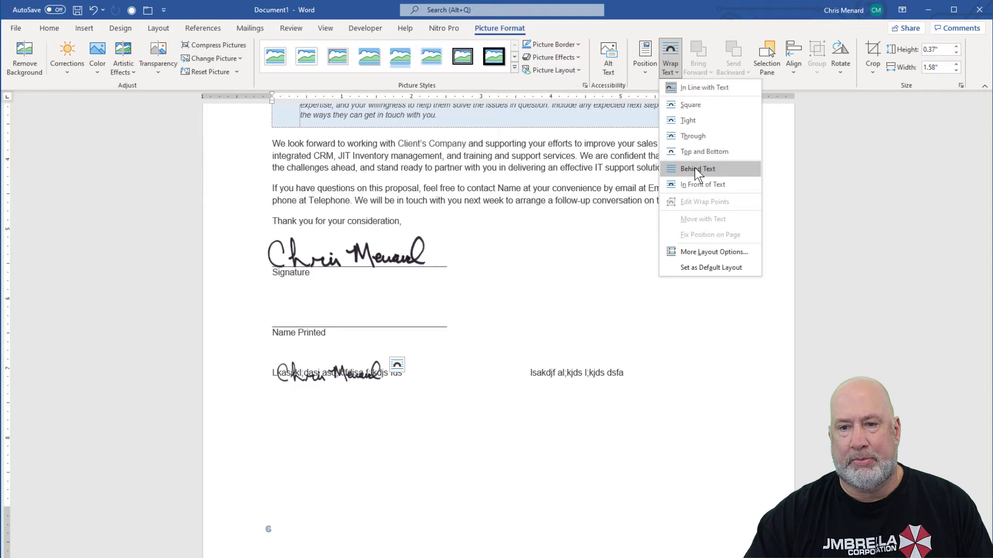
{"action": "left_click", "coordinate": [697, 169]}
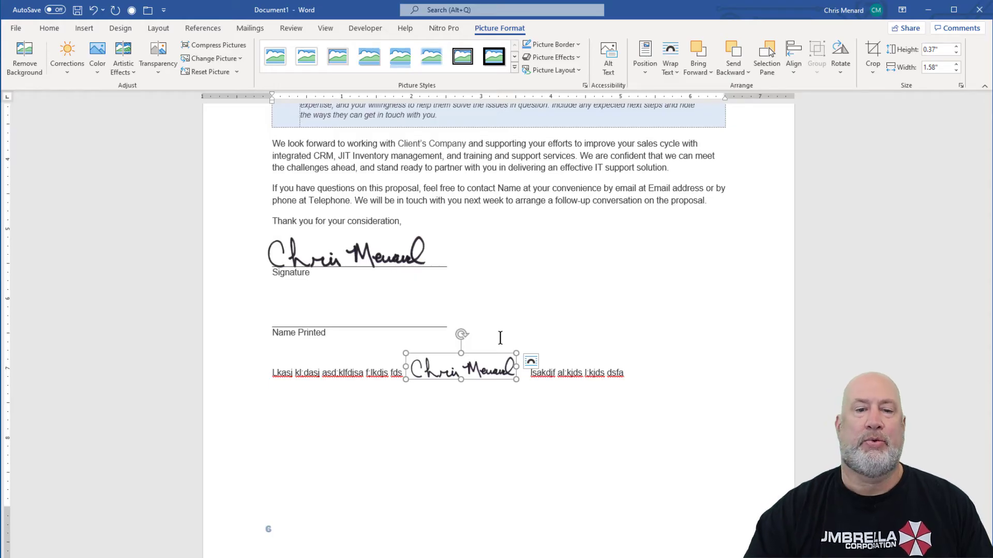
{"action": "mouse_move", "coordinate": [488, 384]}
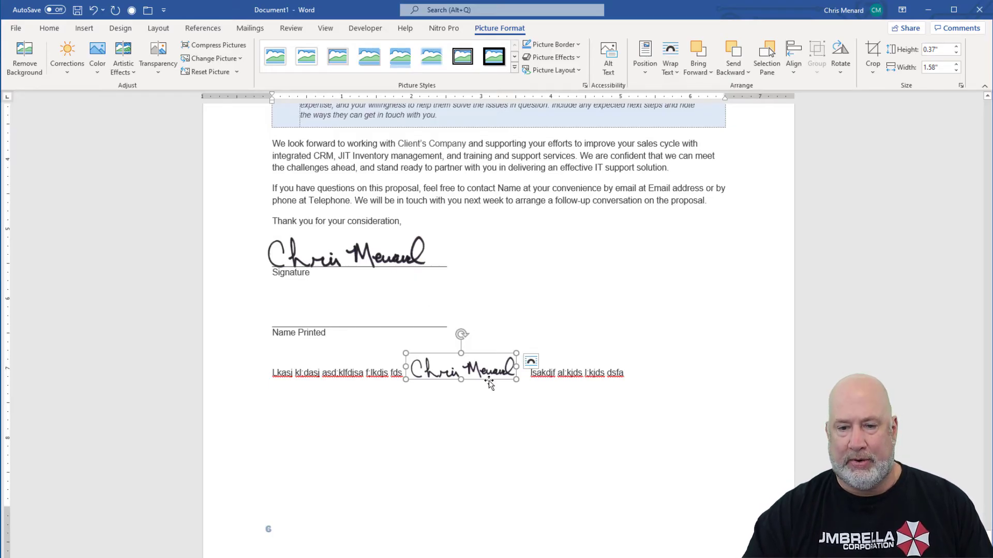
{"action": "key", "text": "delete"}
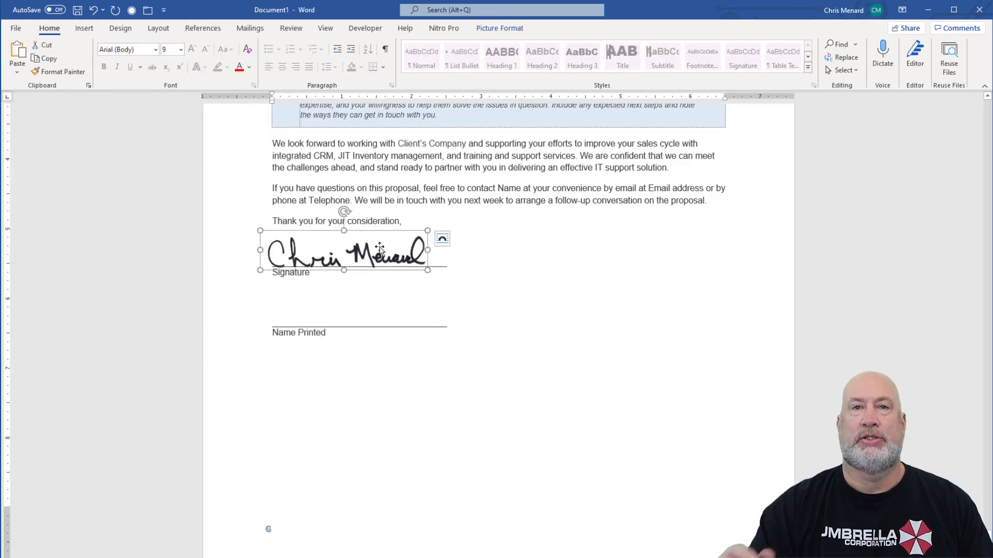
{"action": "mouse_move", "coordinate": [329, 188]}
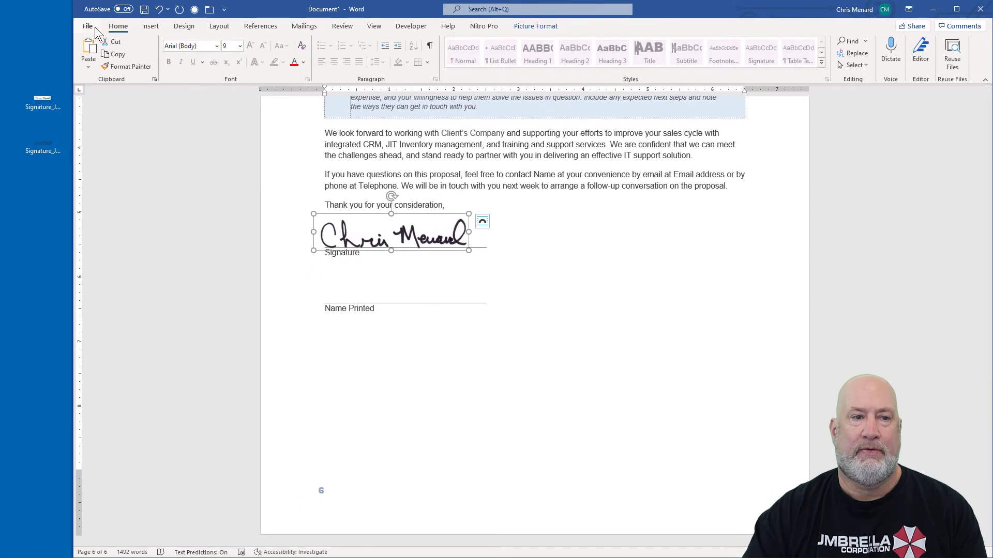
Step: Open Word Options at the Proofing settings page
{"action": "left_click", "coordinate": [87, 25]}
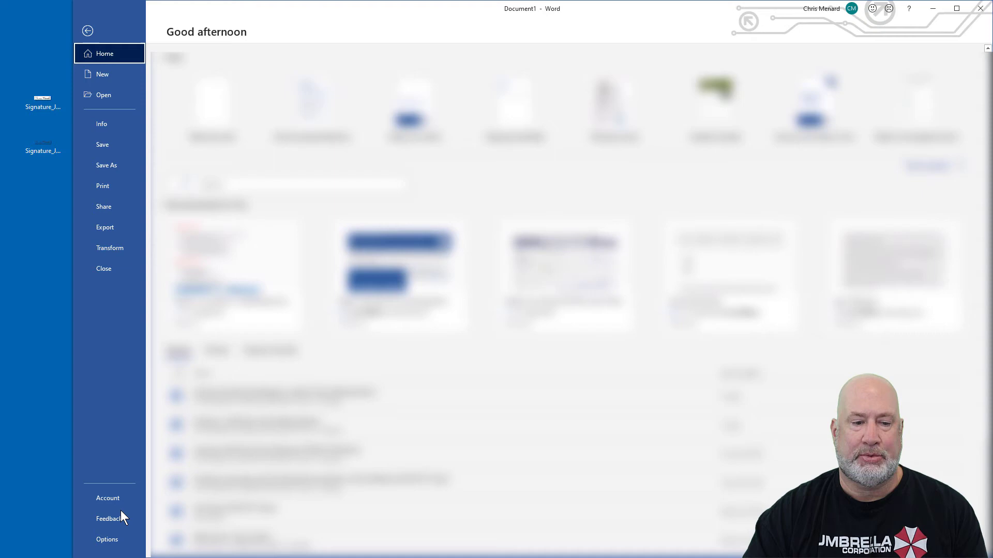
{"action": "left_click", "coordinate": [106, 539]}
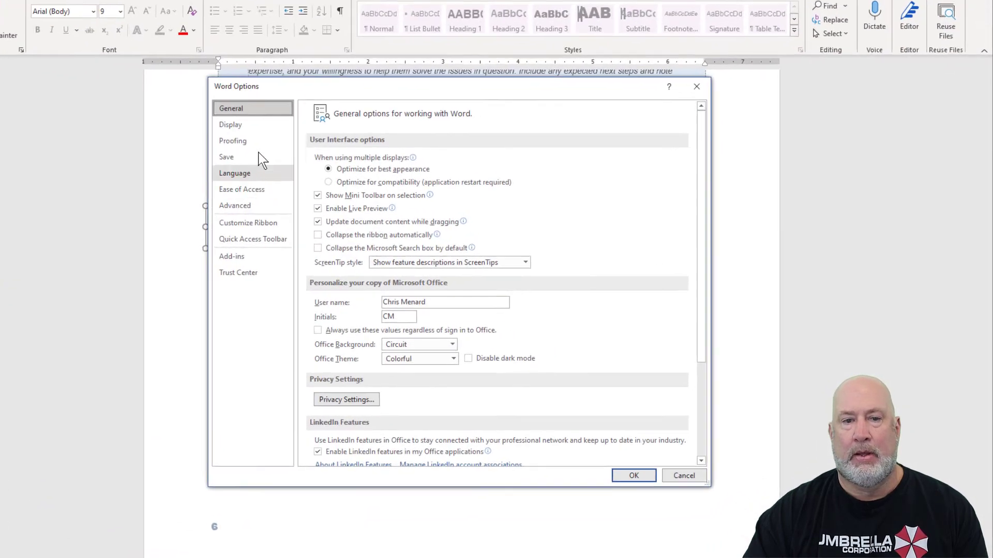
{"action": "left_click", "coordinate": [233, 141]}
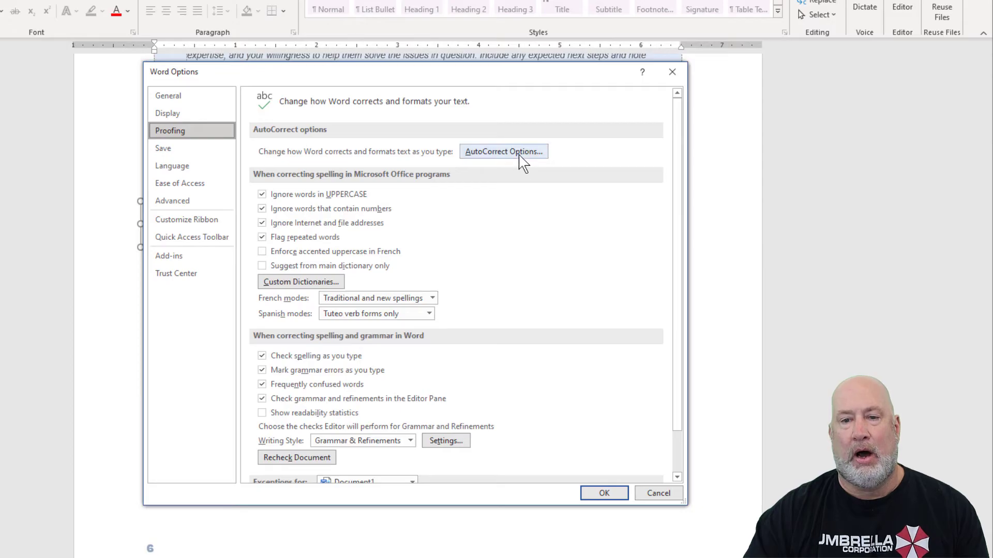
Step: Open AutoCorrect Options and enter cmsign1 as the text to replace
{"action": "left_click", "coordinate": [502, 150]}
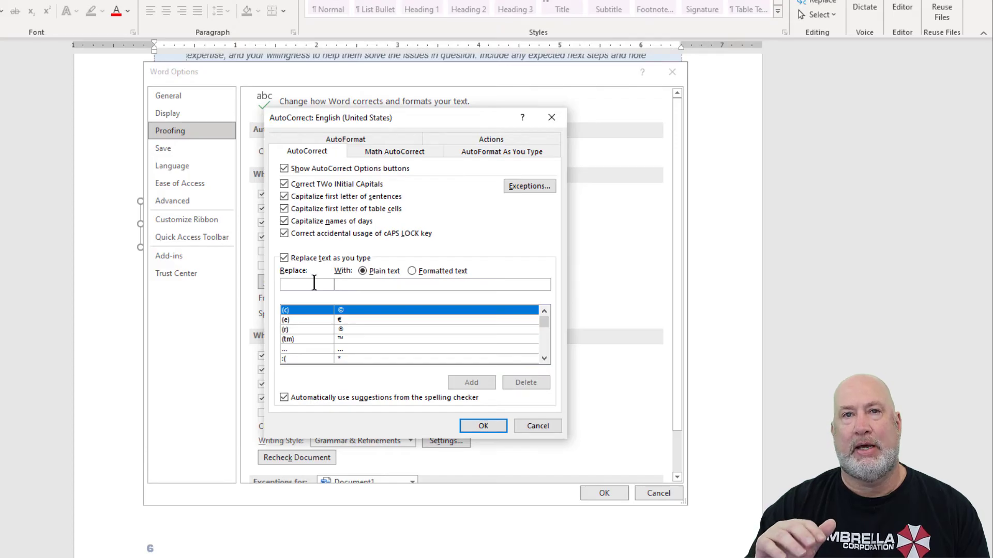
{"action": "left_click", "coordinate": [313, 285]}
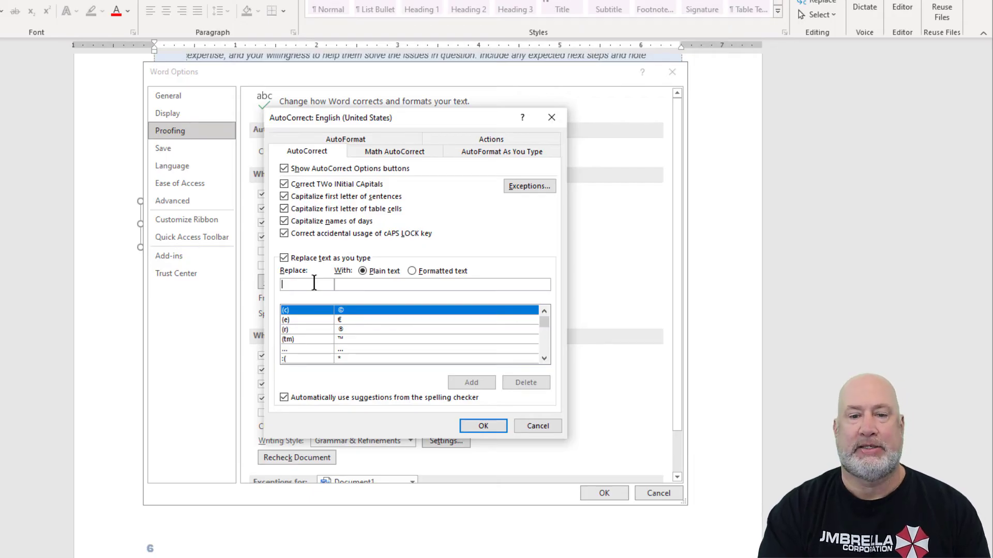
{"action": "type", "text": "cm"}
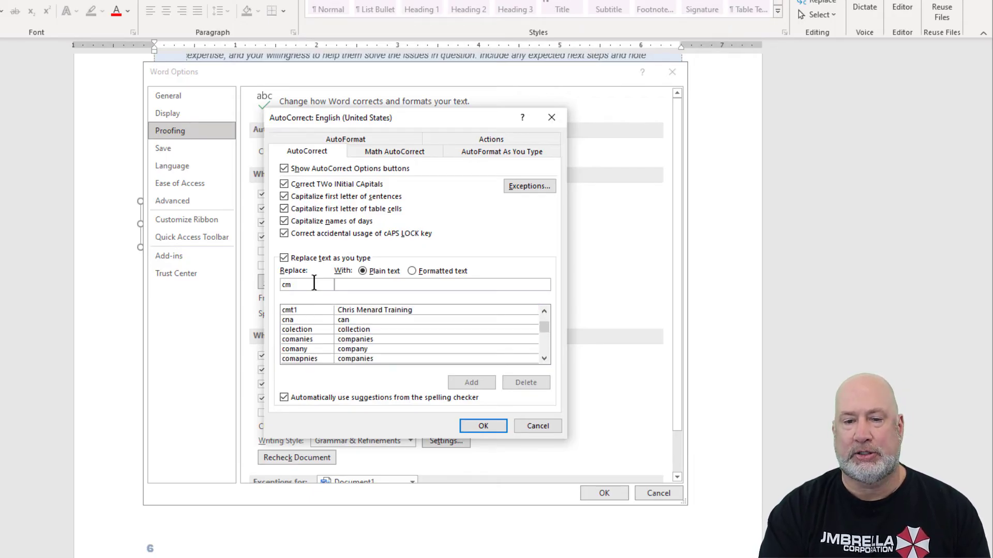
{"action": "type", "text": "Si"}
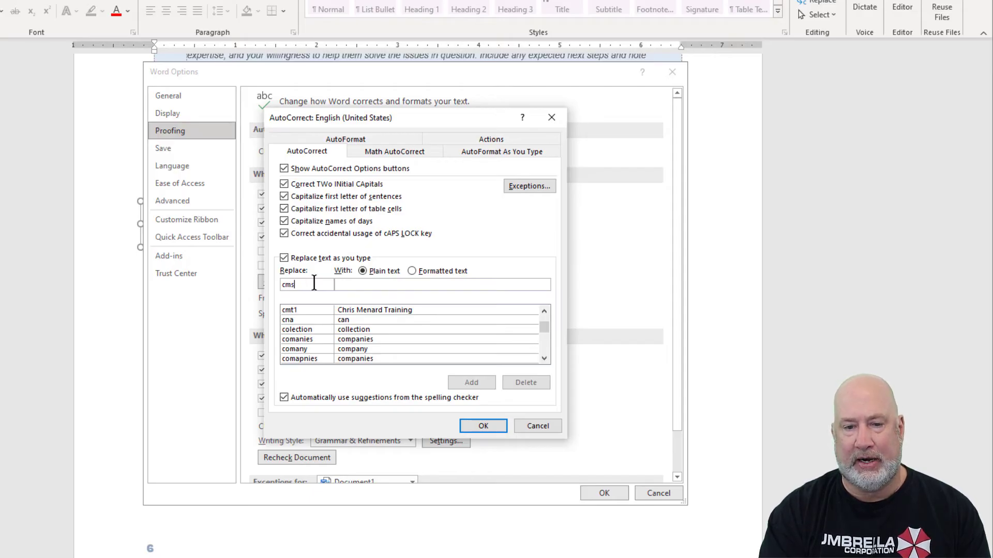
{"action": "type", "text": "ign1"}
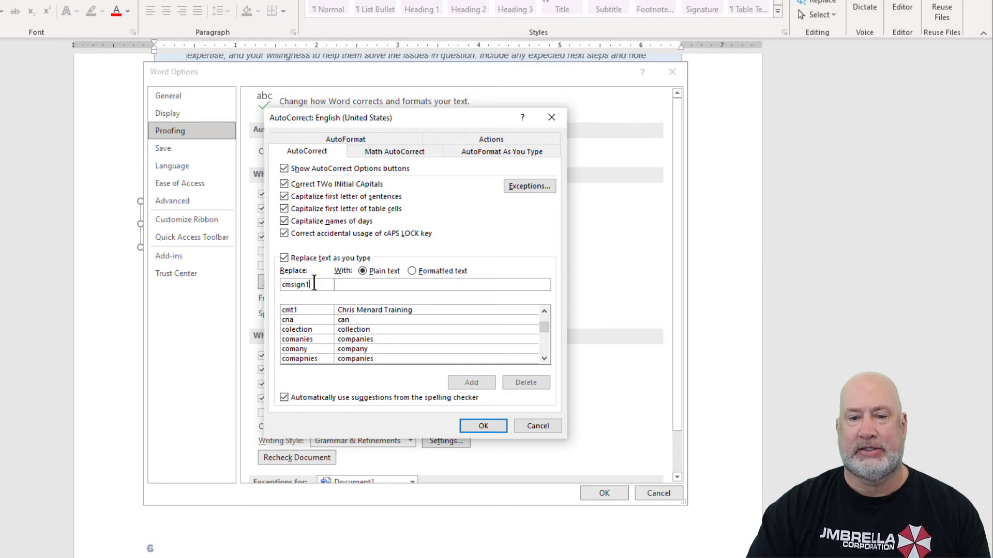
{"action": "mouse_move", "coordinate": [352, 298]}
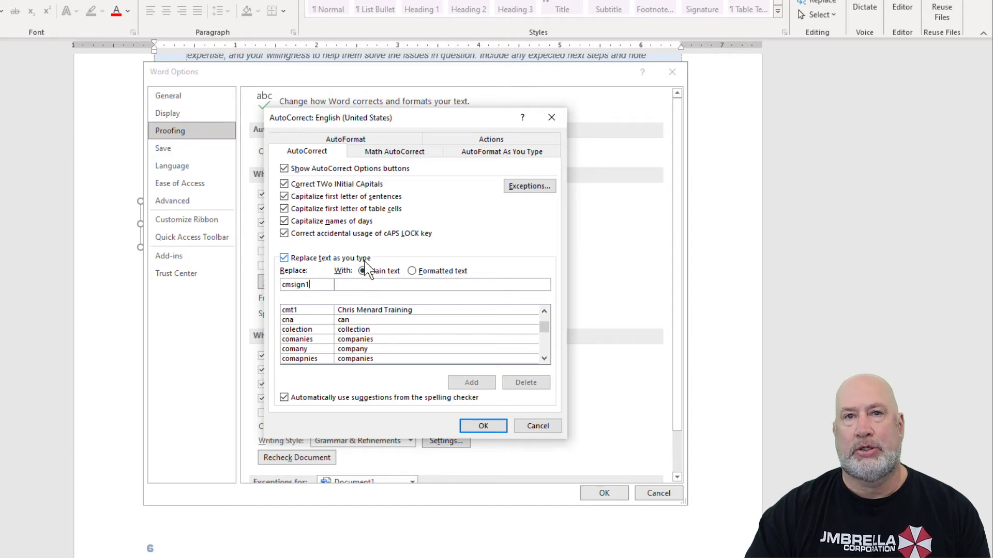
Step: Add cmsign1 as a Formatted text AutoCorrect entry and close both dialogs with OK
{"action": "left_click", "coordinate": [411, 271]}
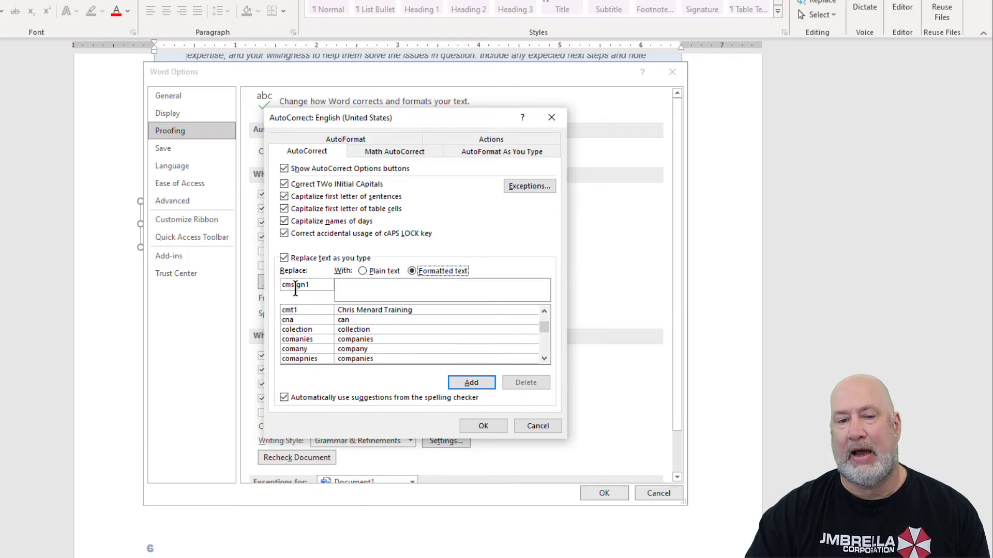
{"action": "type", "text": "i"}
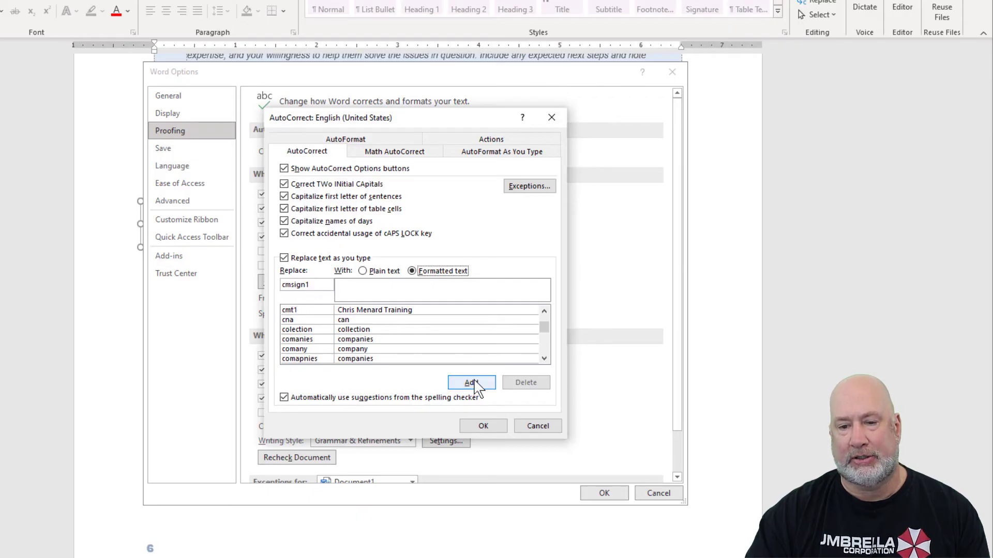
{"action": "left_click", "coordinate": [482, 426]}
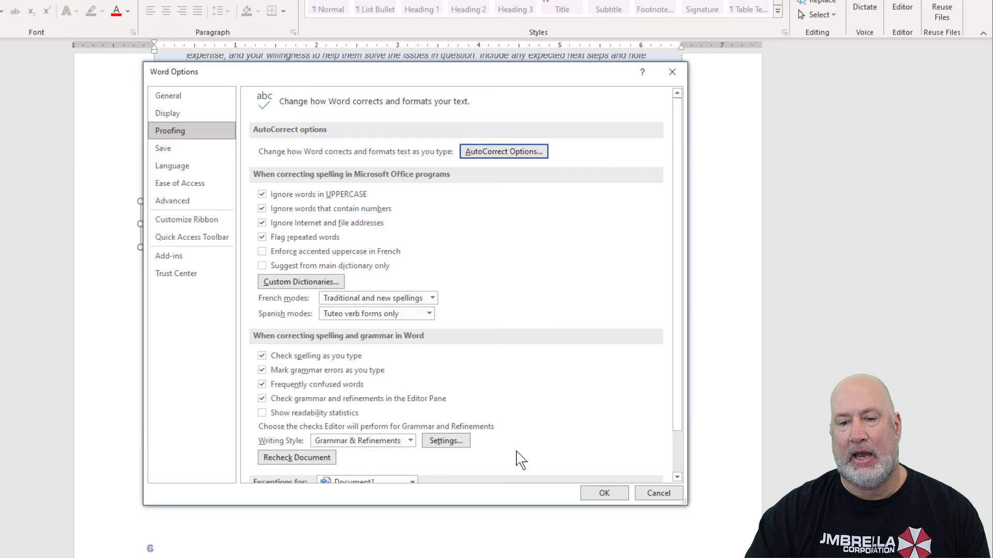
{"action": "left_click", "coordinate": [603, 493]}
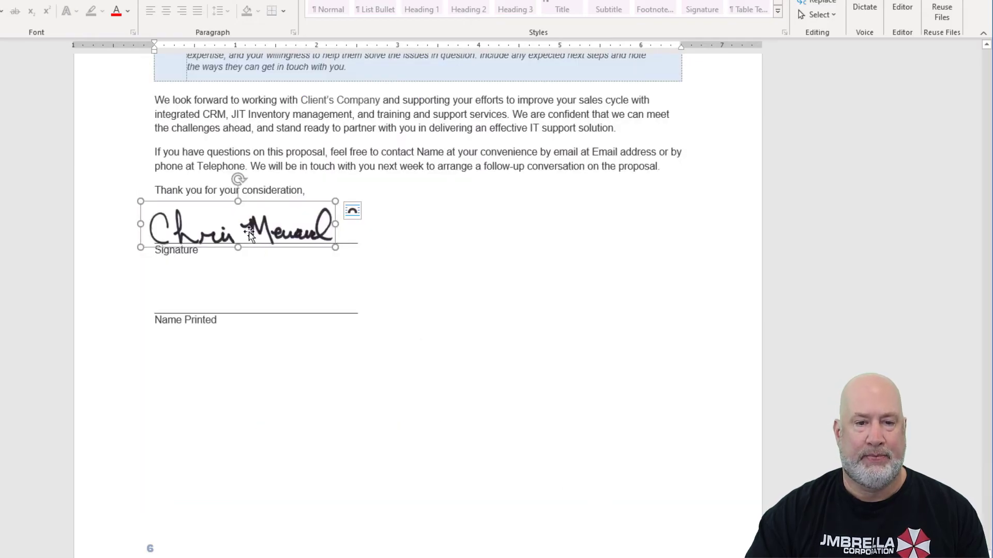
Step: Delete the signature image and type cmsign to bring it back via AutoCorrect
{"action": "key", "text": "Delete"}
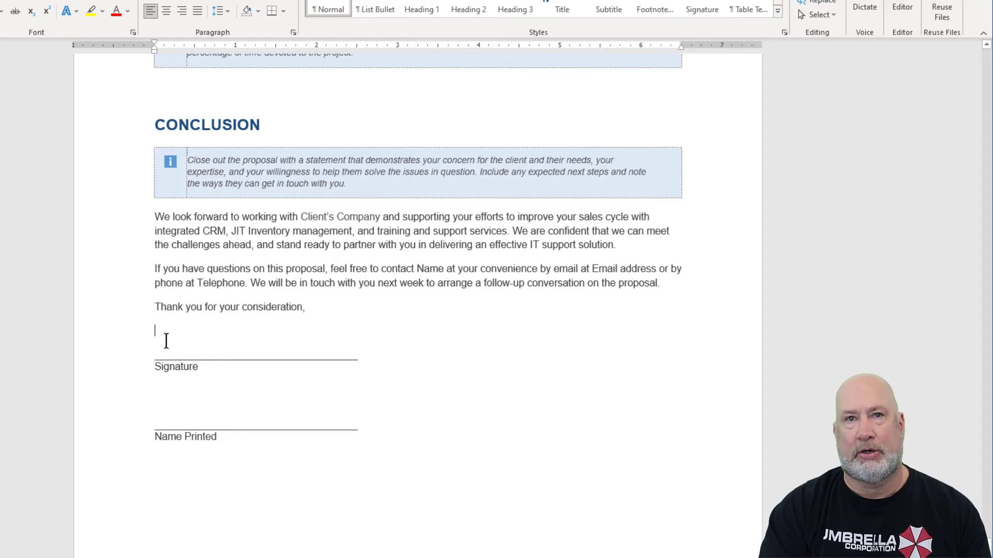
{"action": "type", "text": "d"}
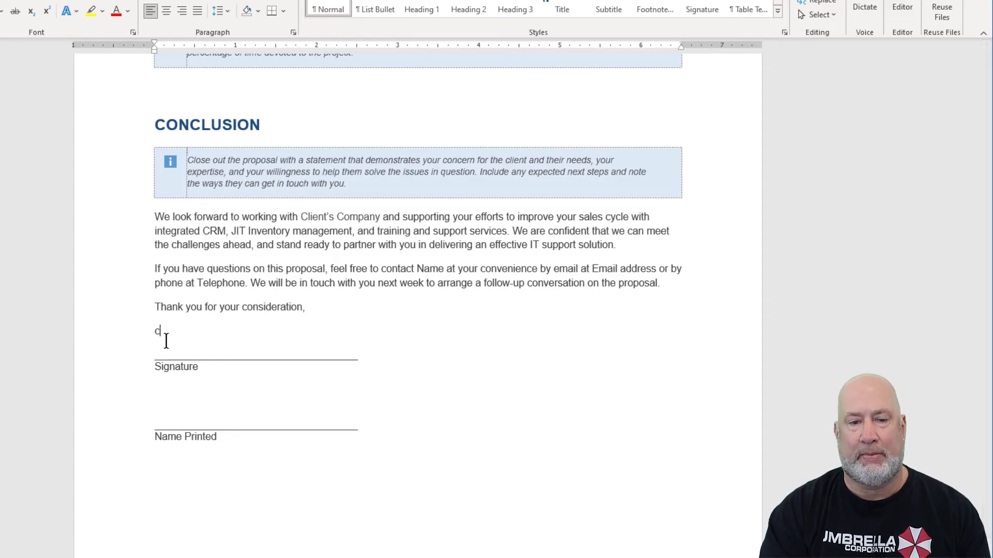
{"action": "type", "text": "cmsign"}
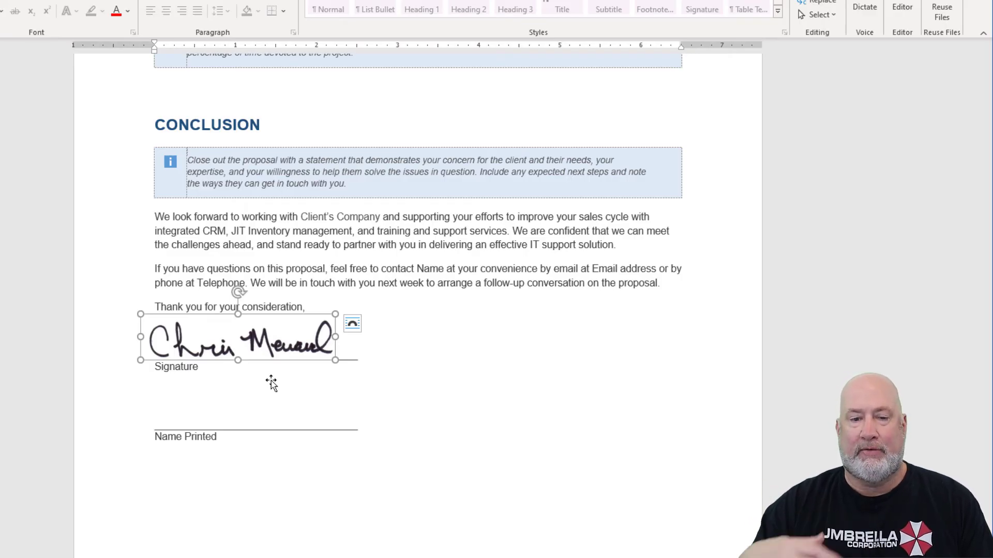
{"action": "mouse_move", "coordinate": [488, 304]}
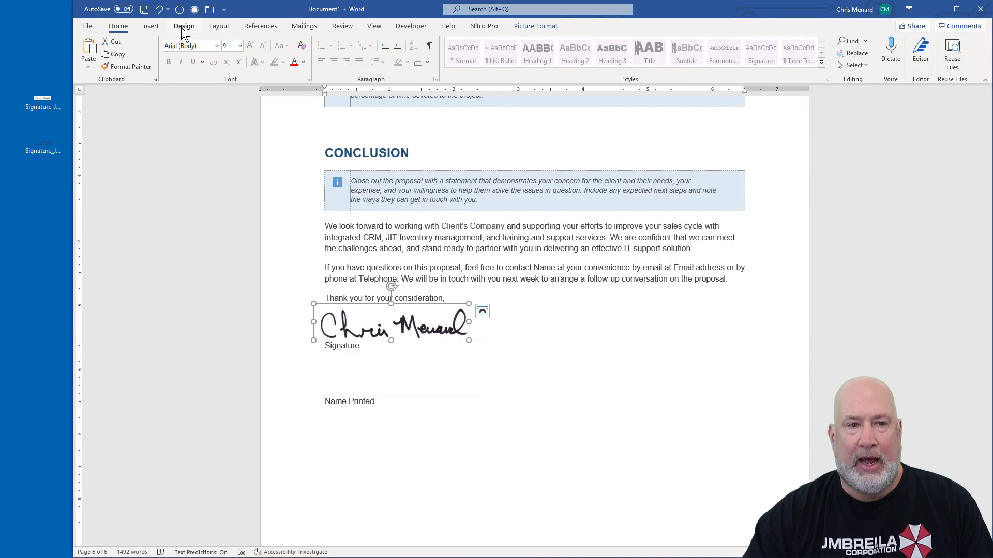
Step: Apply a light blue page color, then select and delete the signature image
{"action": "left_click", "coordinate": [912, 54]}
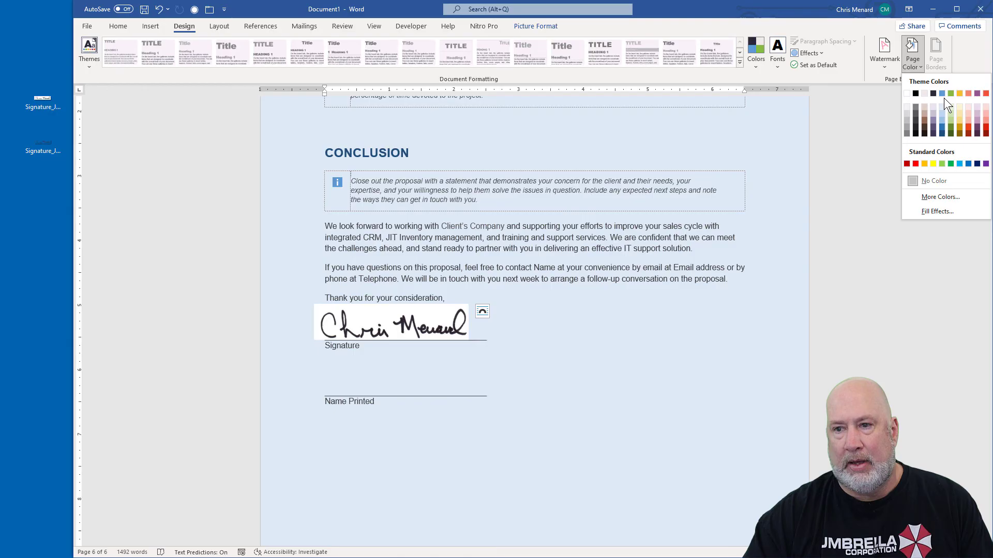
{"action": "left_click", "coordinate": [942, 93]}
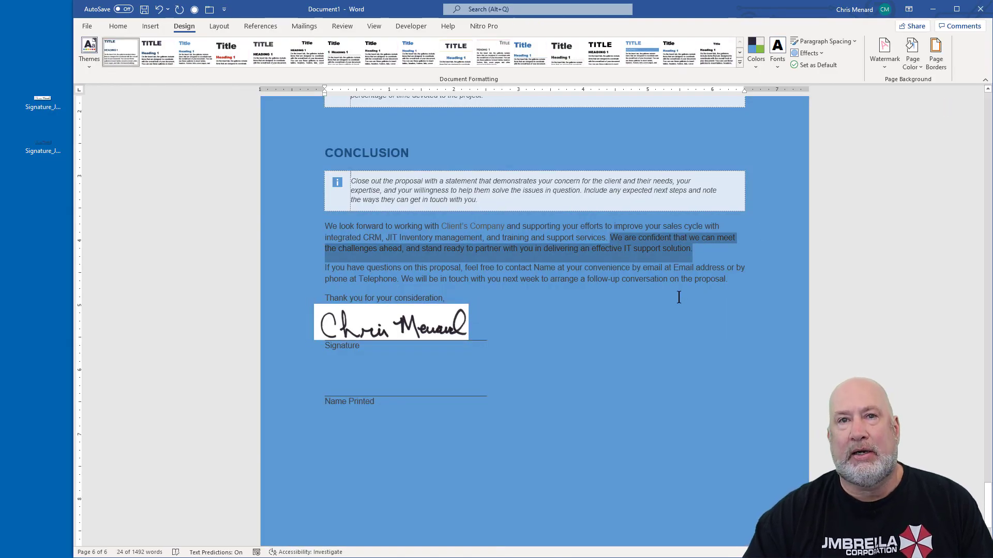
{"action": "left_click", "coordinate": [391, 322]}
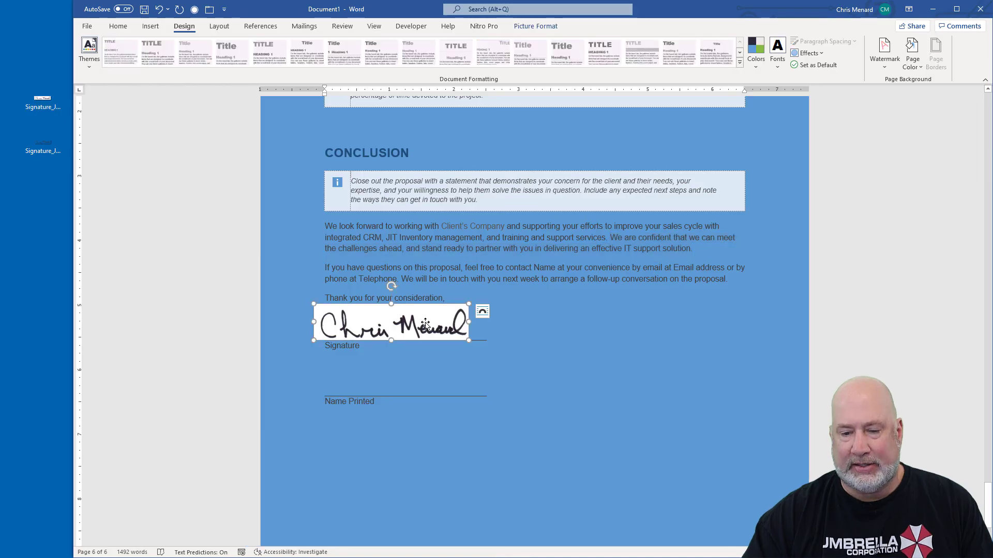
{"action": "key", "text": "Delete"}
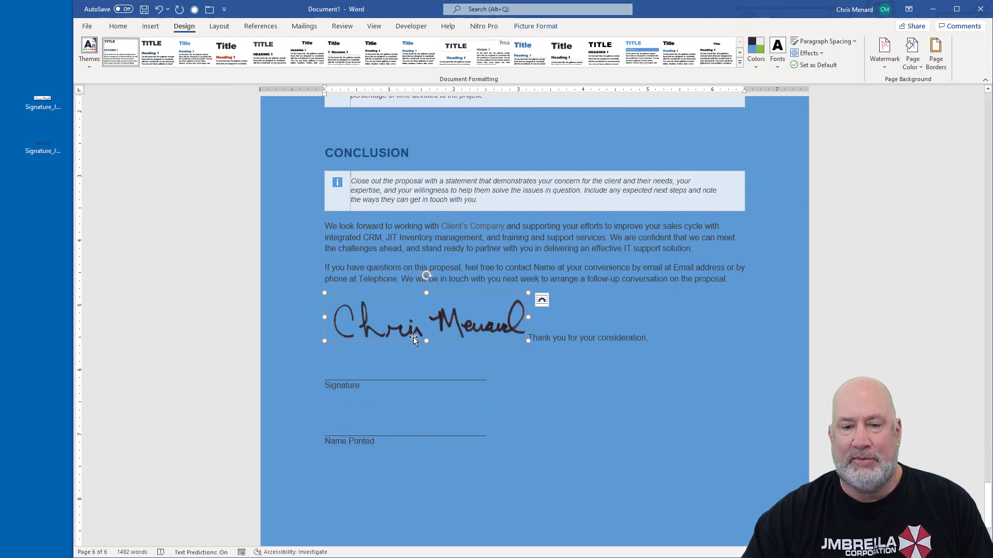
{"action": "mouse_move", "coordinate": [512, 325]}
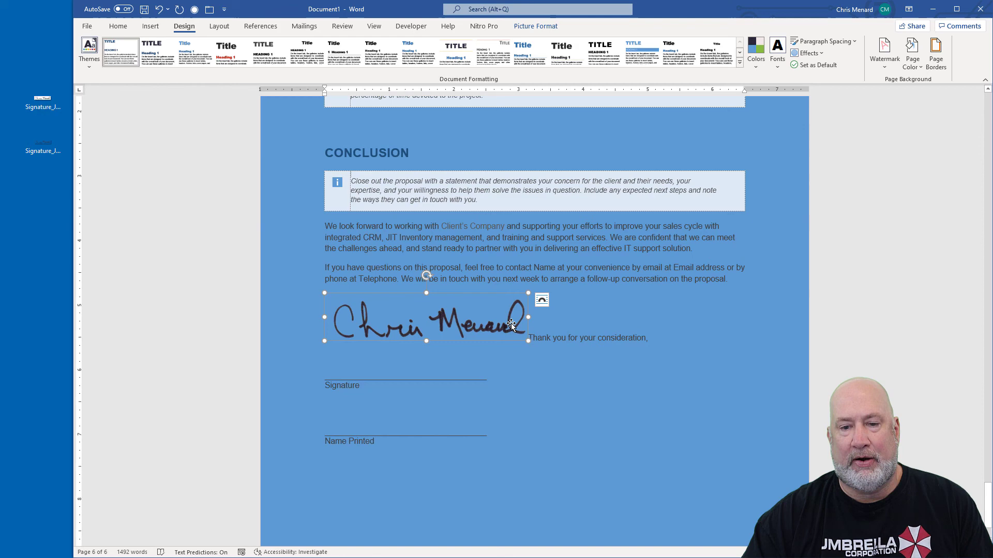
{"action": "mouse_move", "coordinate": [530, 45]}
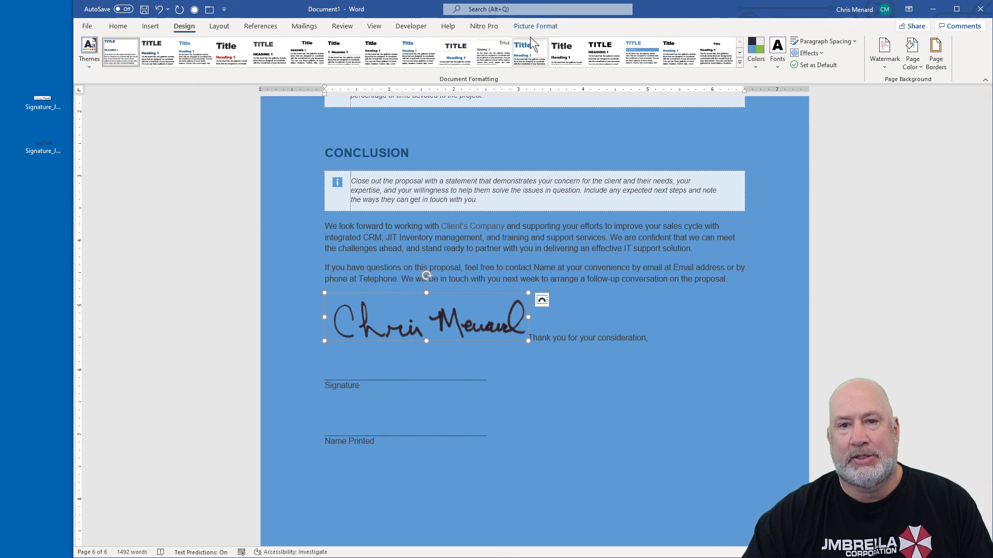
Step: Show the Picture Format options for the signature image
{"action": "left_click", "coordinate": [535, 26]}
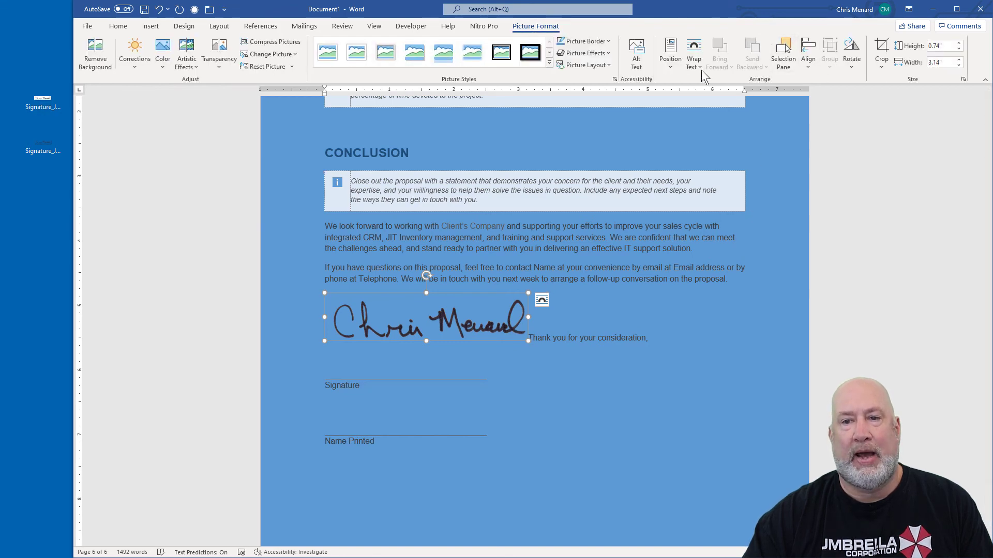